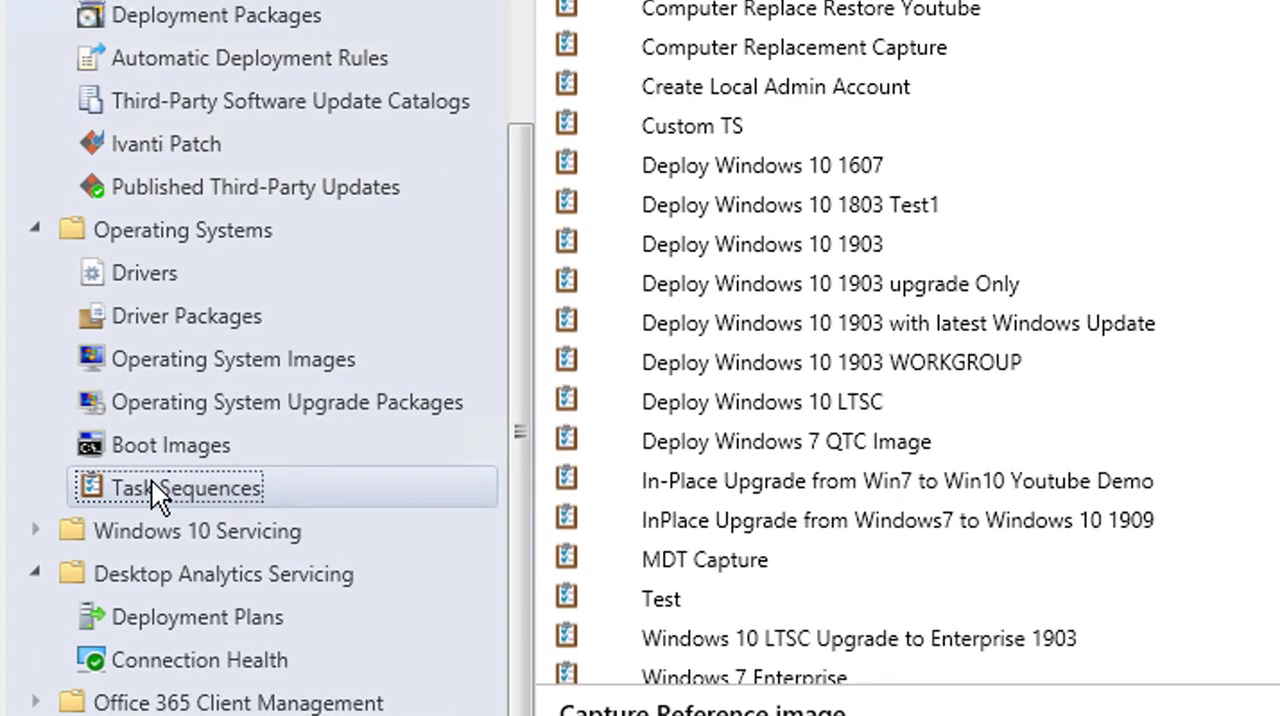
mouse_move(190, 496)
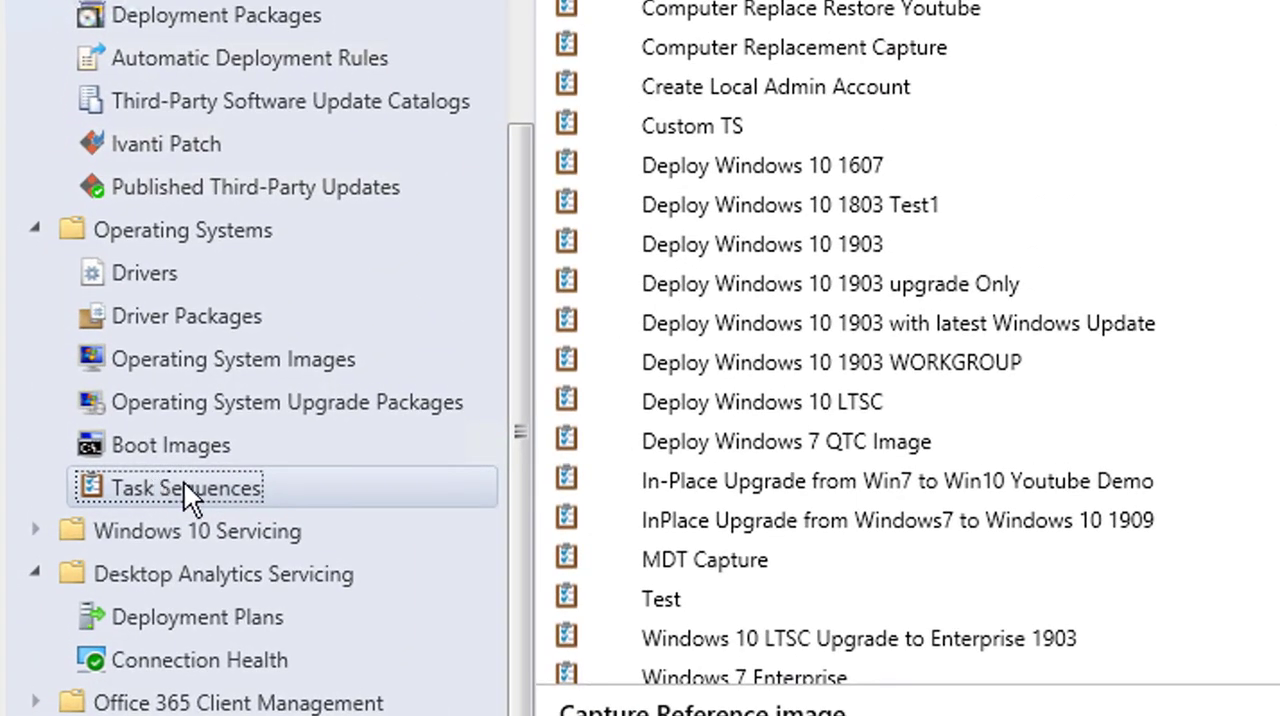
- Show the Task Sequences context menu with the Create MDT Task Sequence action
right_click(184, 488)
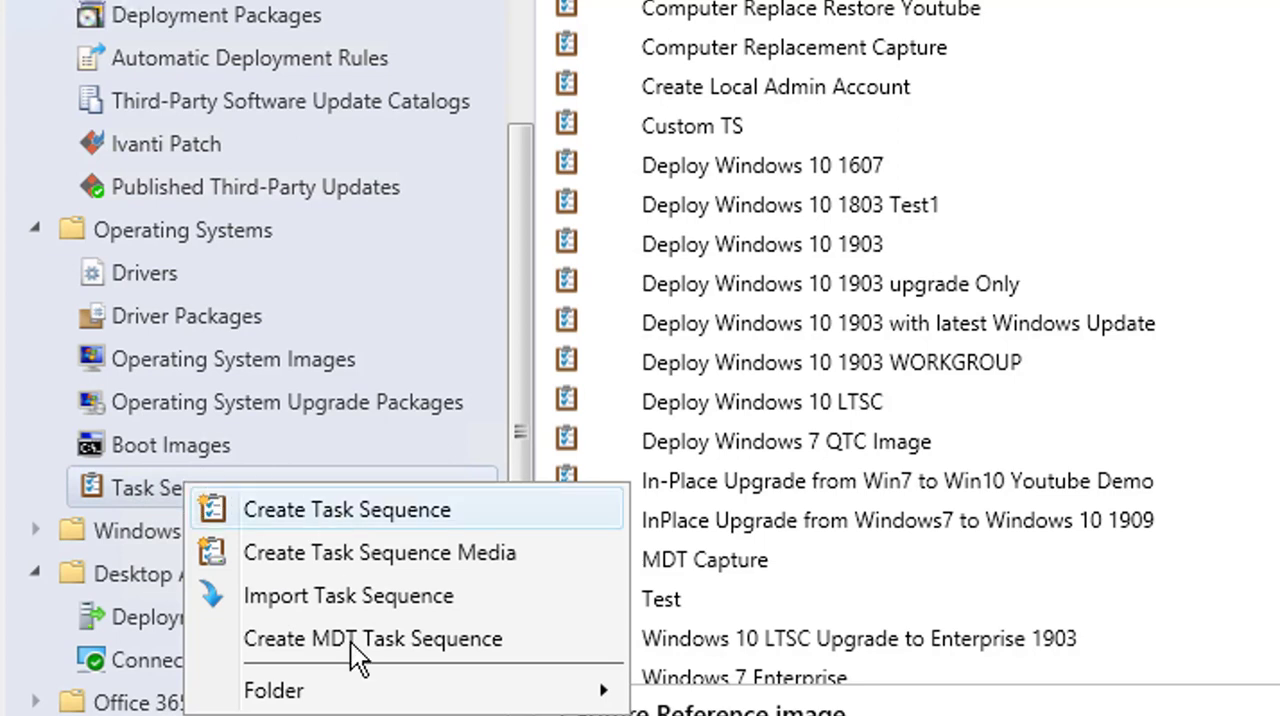
mouse_move(420, 650)
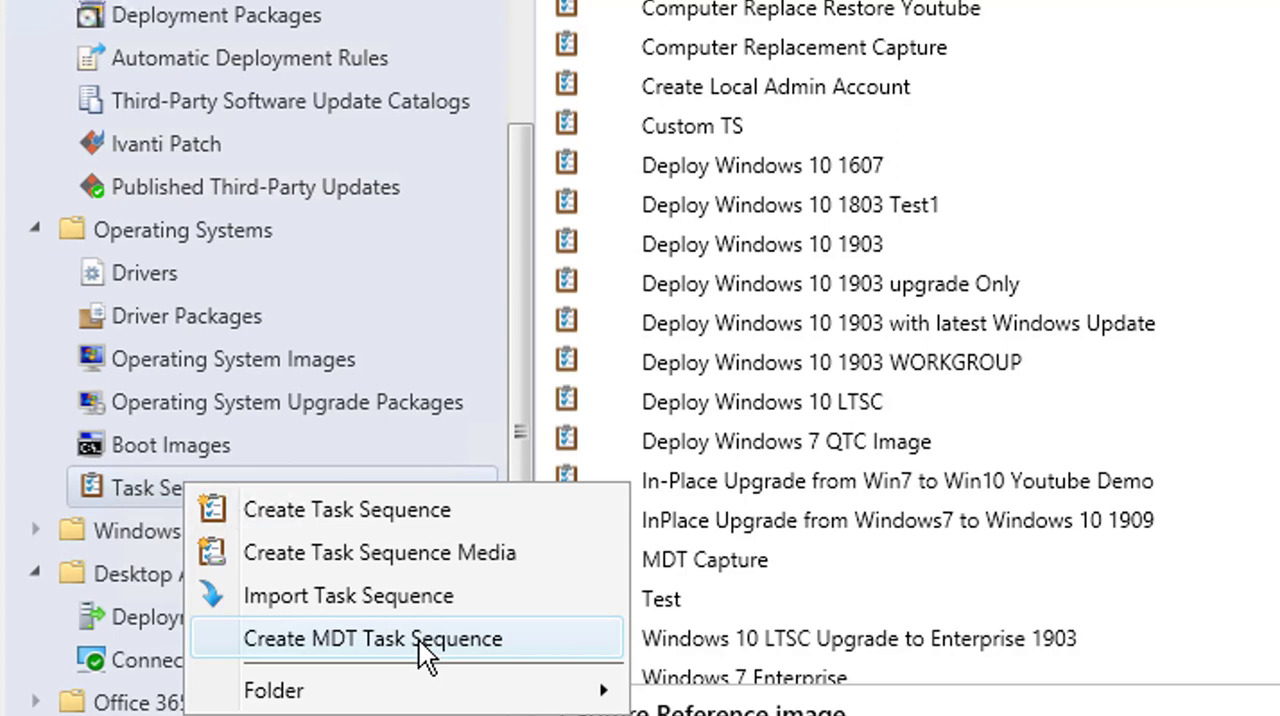
mouse_move(368, 670)
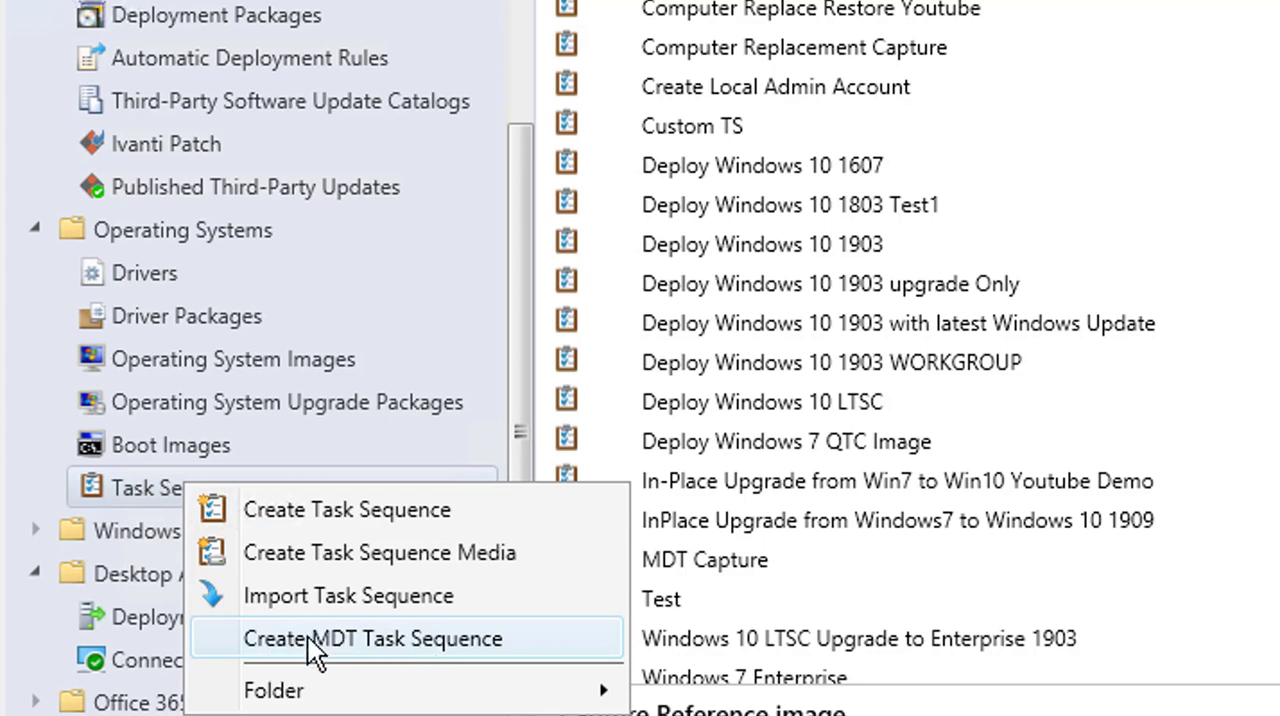
mouse_move(128, 600)
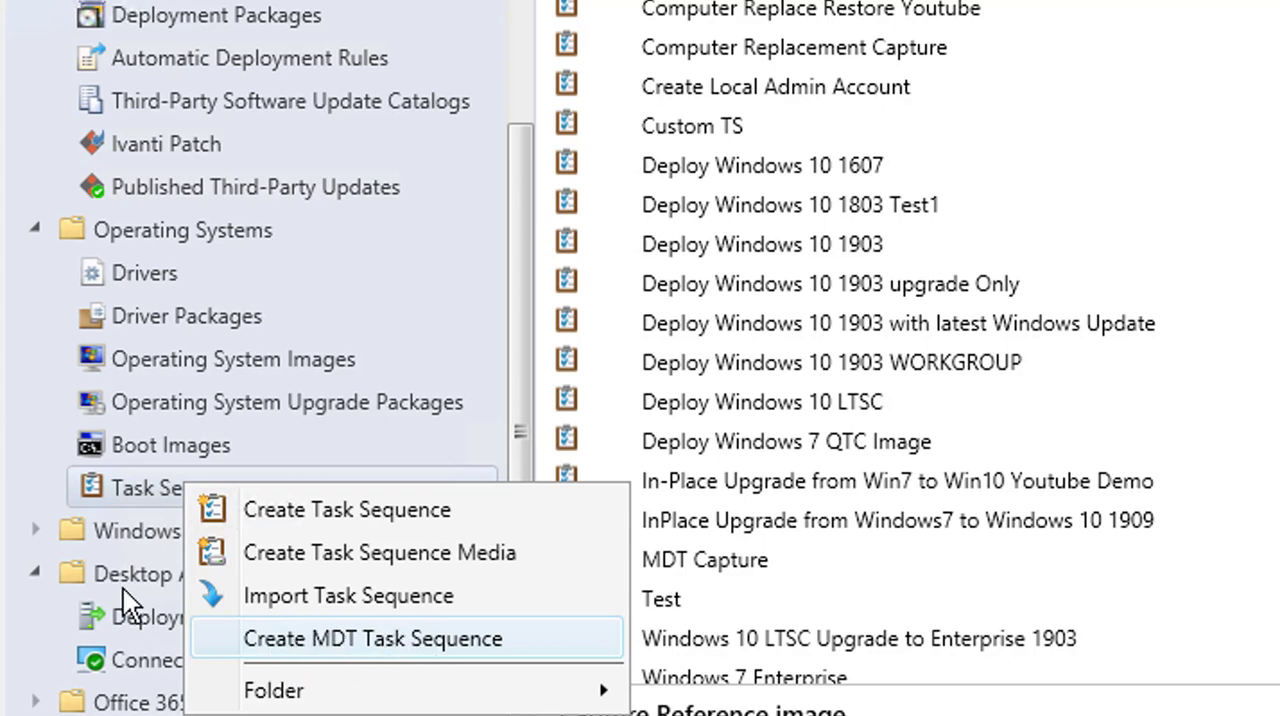
mouse_move(248, 596)
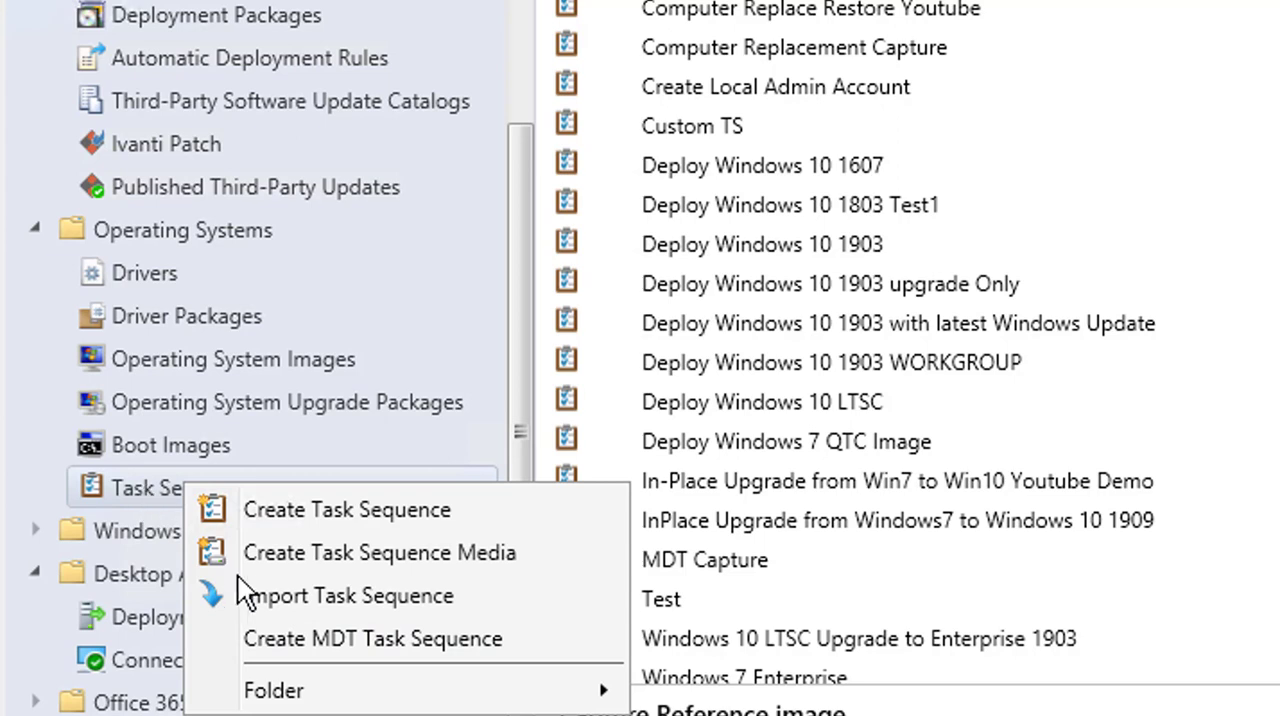
mouse_move(150, 524)
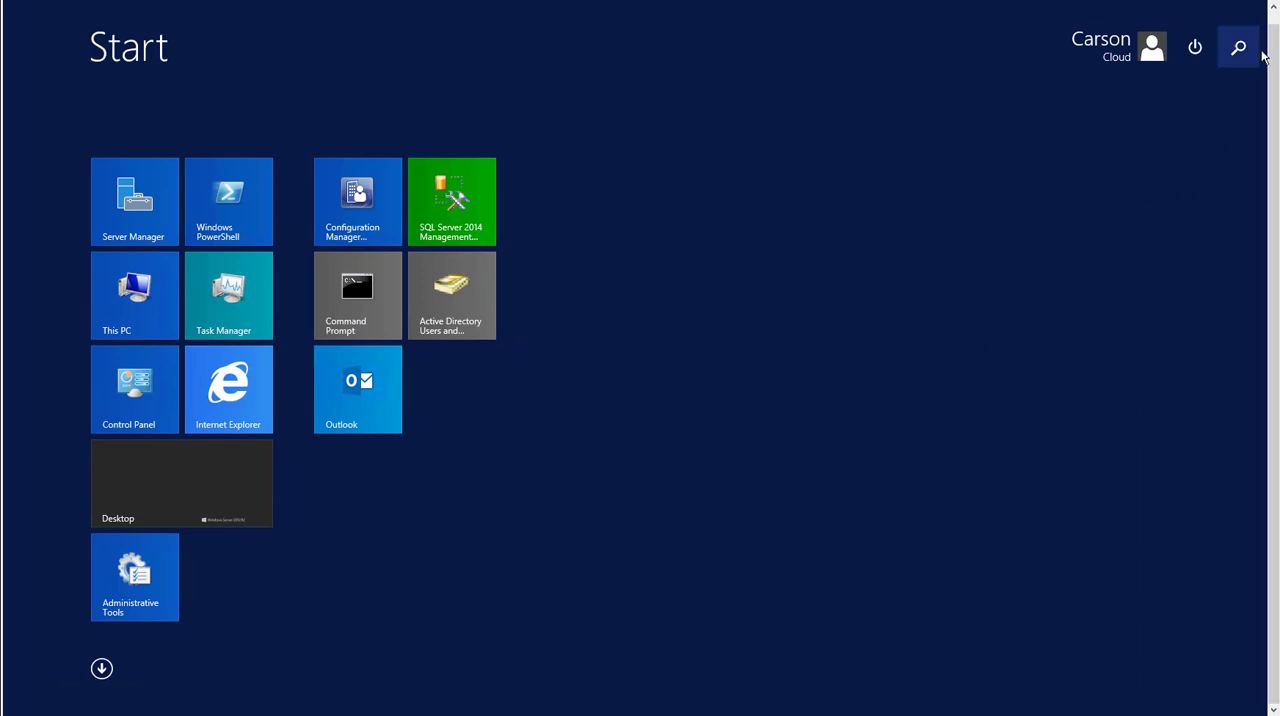
- Search the Start screen for 'integ' and launch Configure ConfigMgr Integration
text(integration)
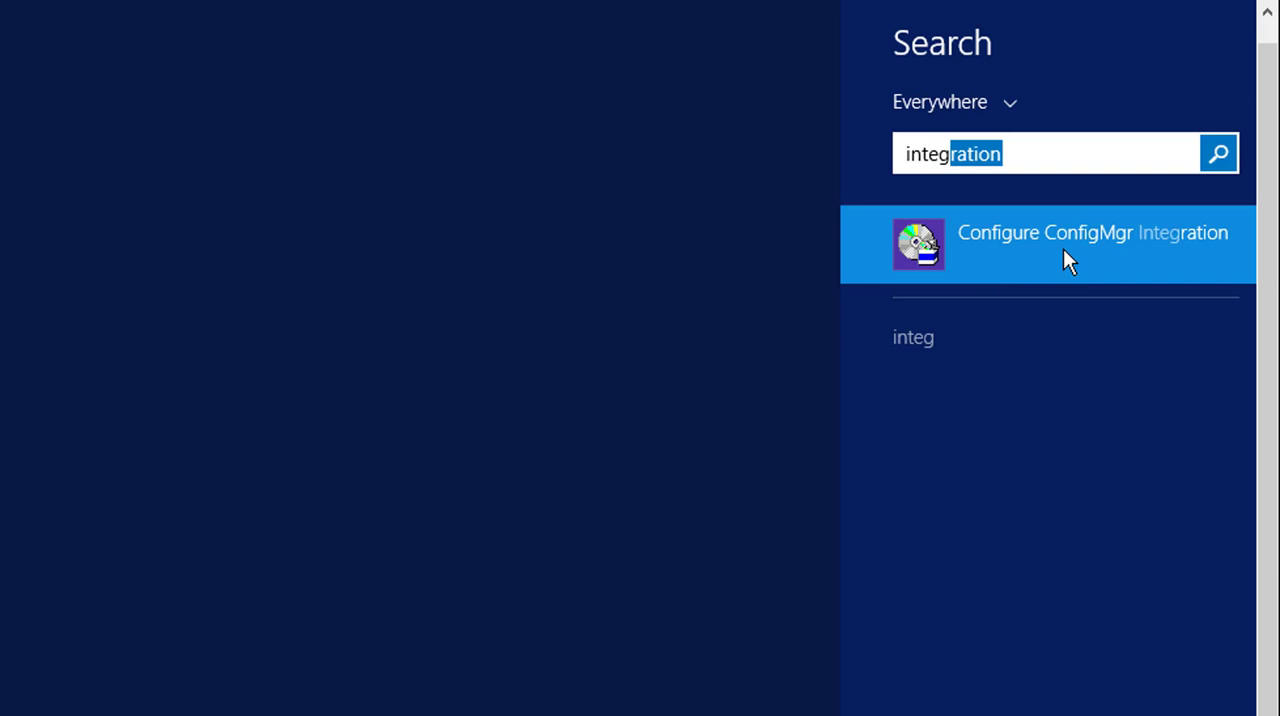
click(1092, 232)
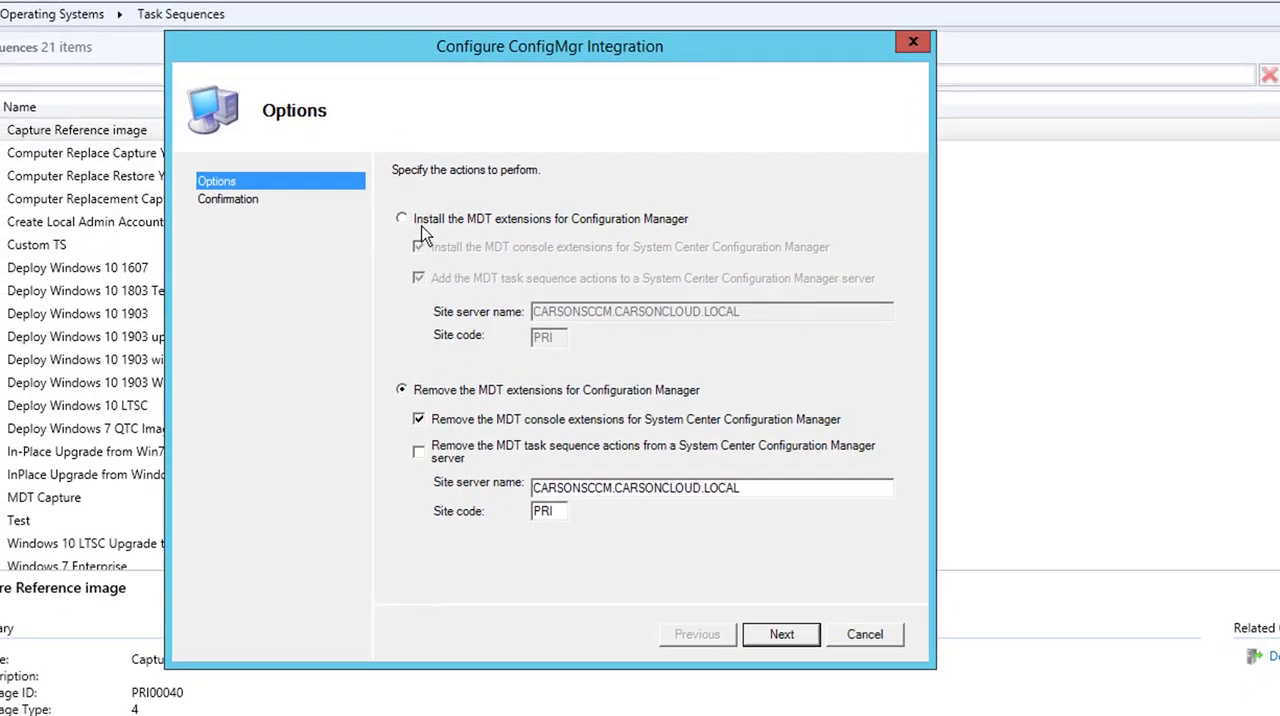
click(402, 218)
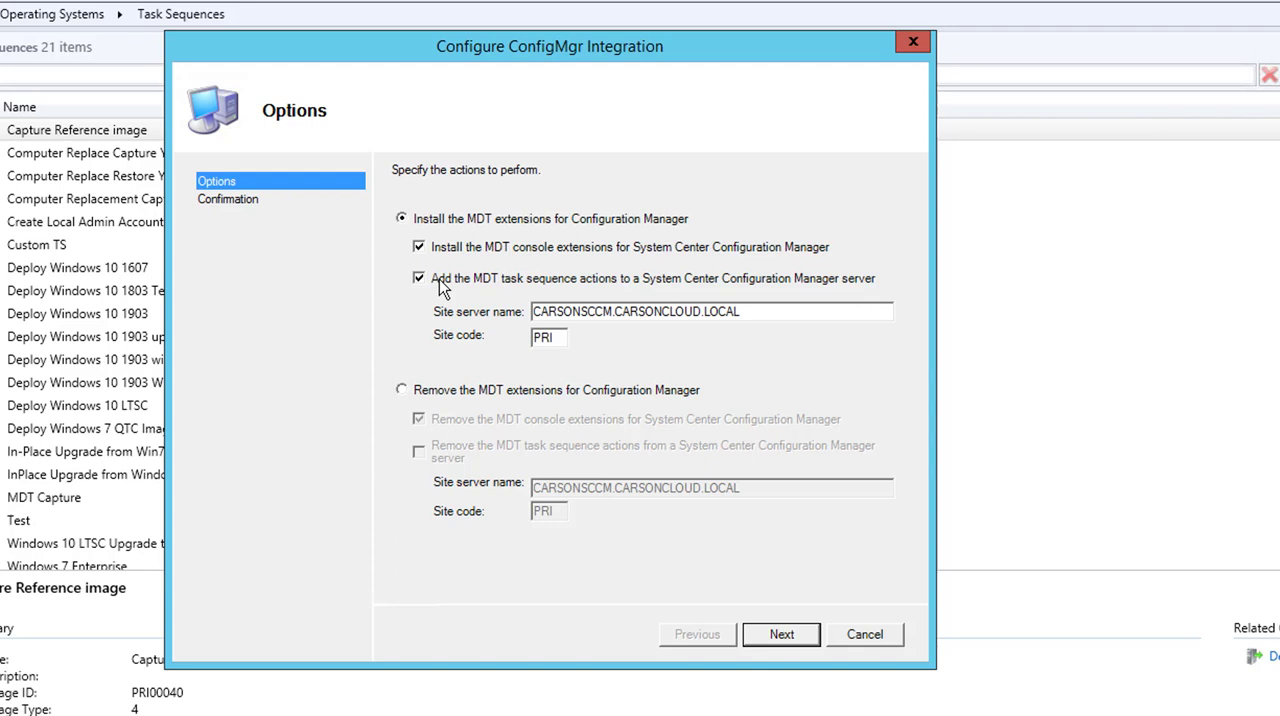
click(416, 248)
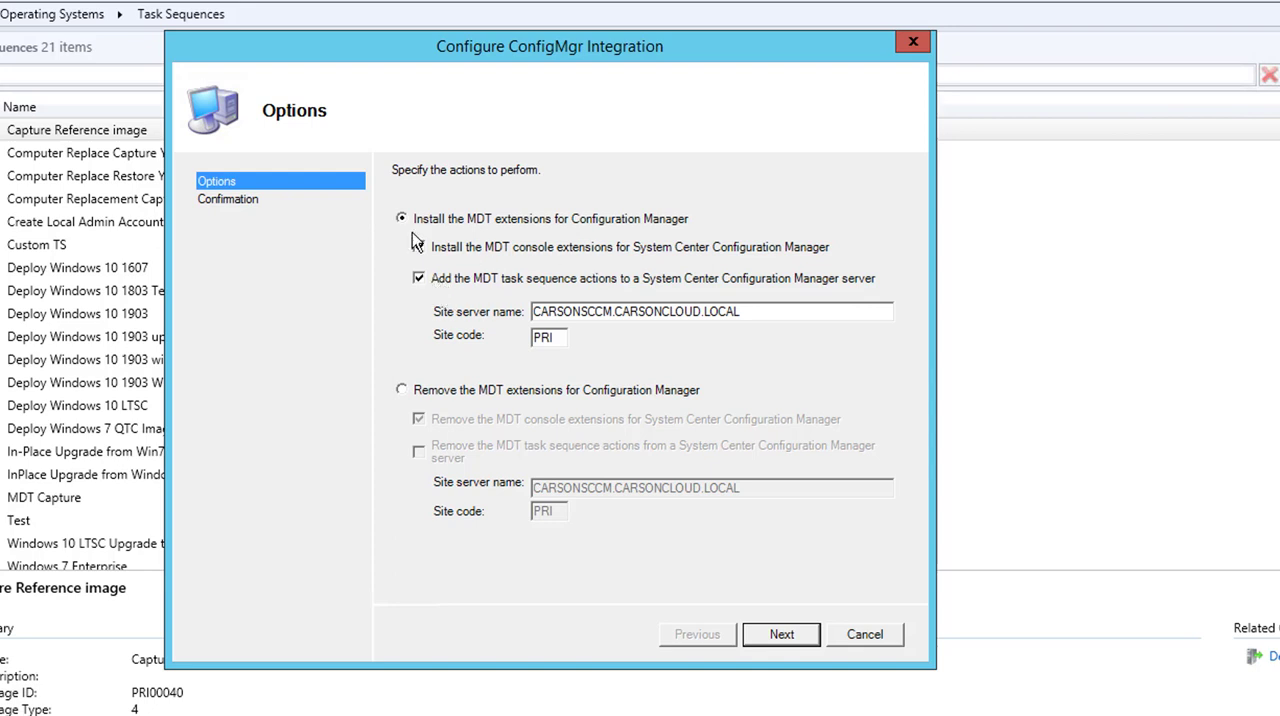
click(418, 246)
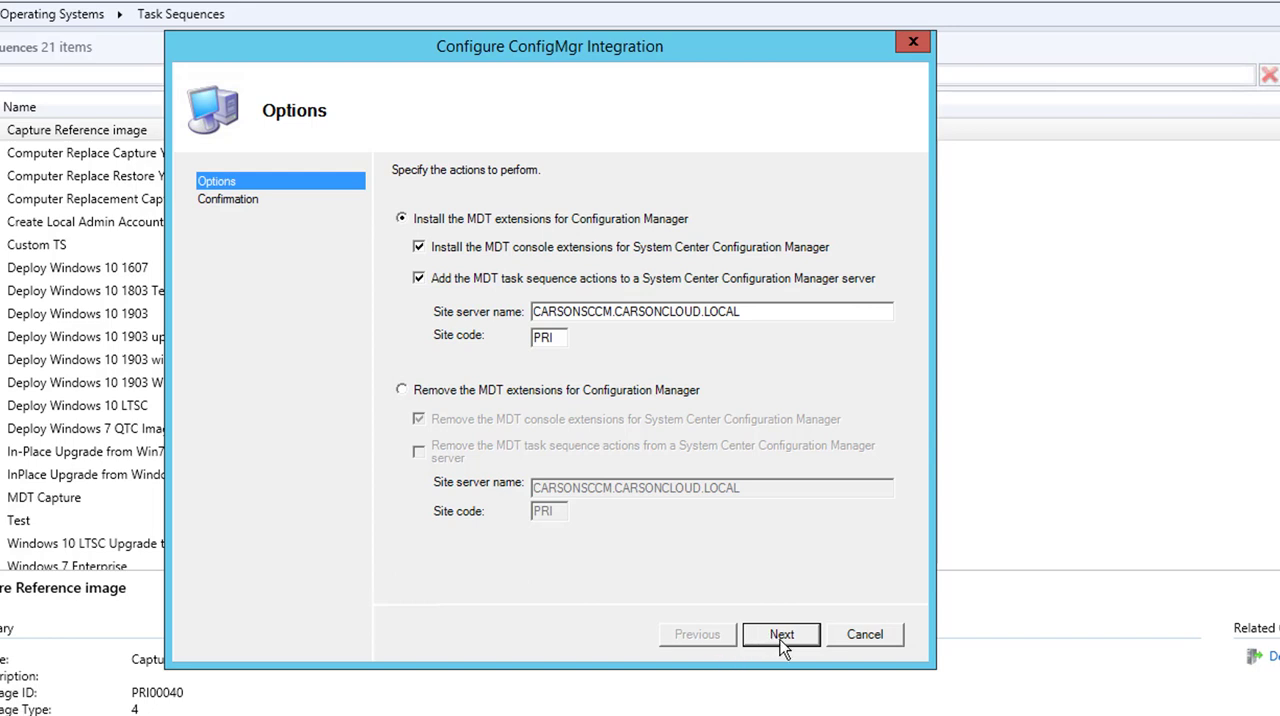
mouse_move(624, 362)
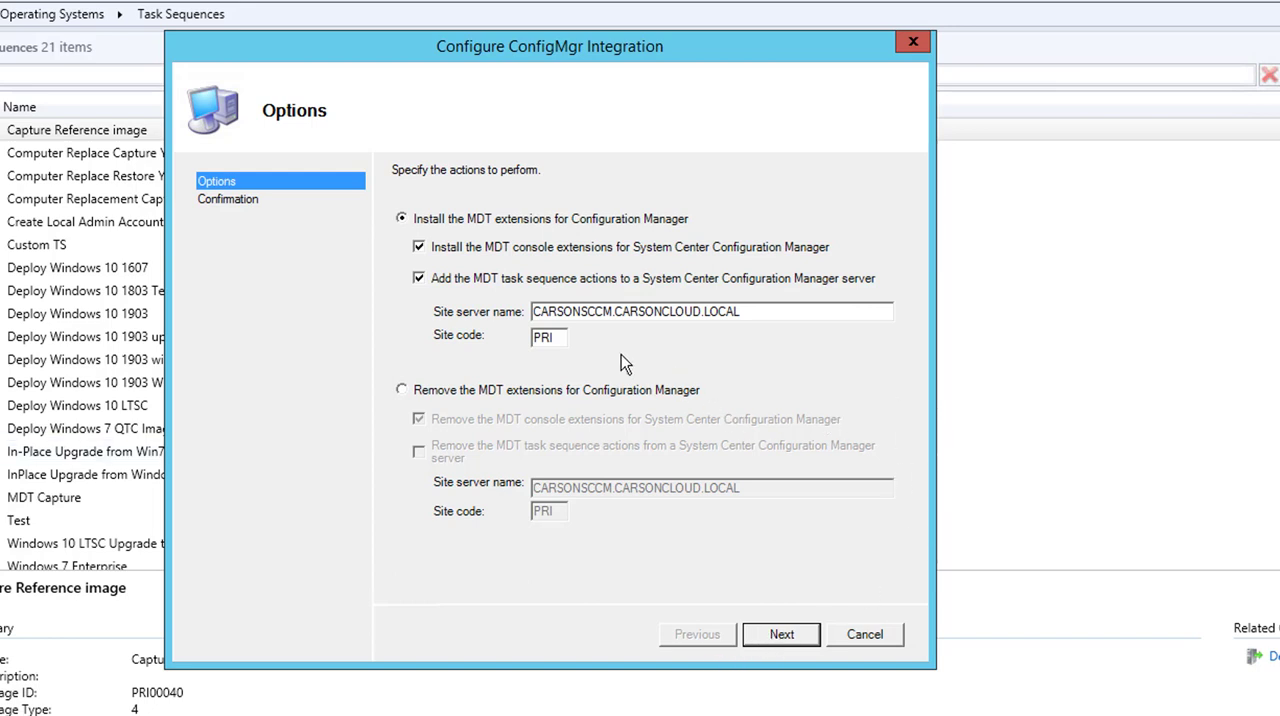
click(400, 390)
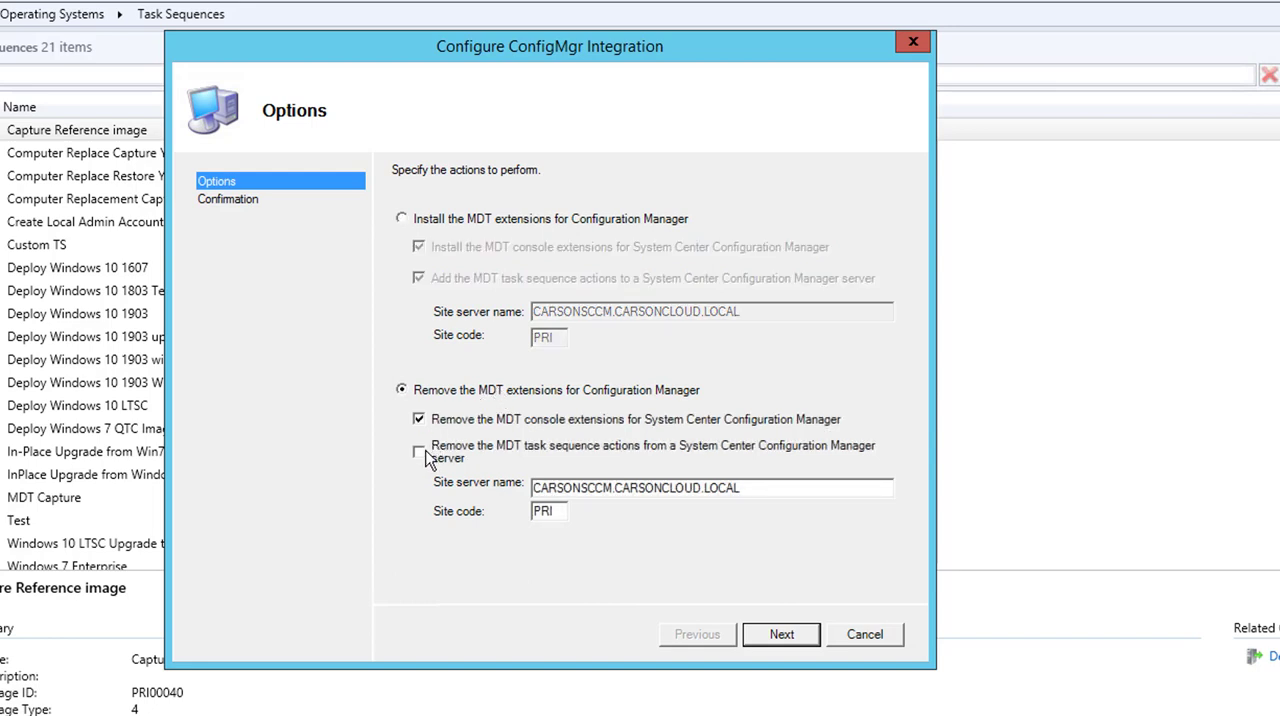
- Tick 'Remove the MDT task sequence actions', then cancel the wizard and confirm
click(416, 452)
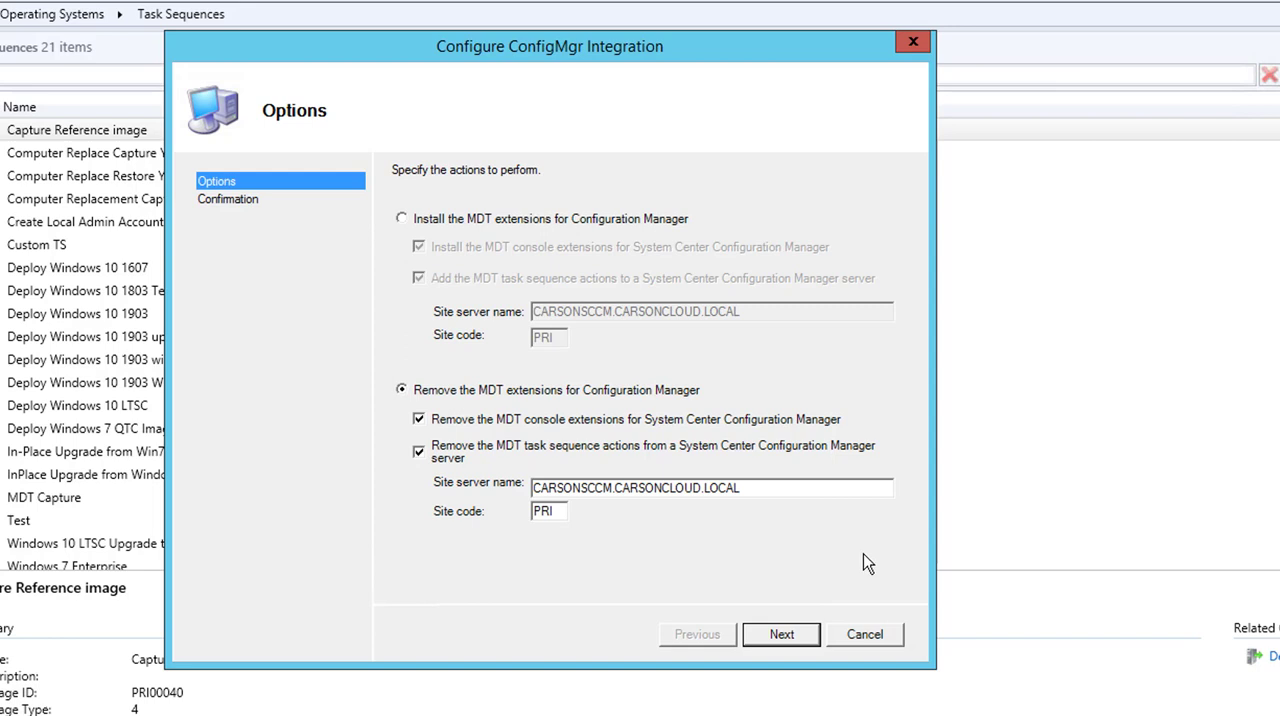
mouse_move(884, 648)
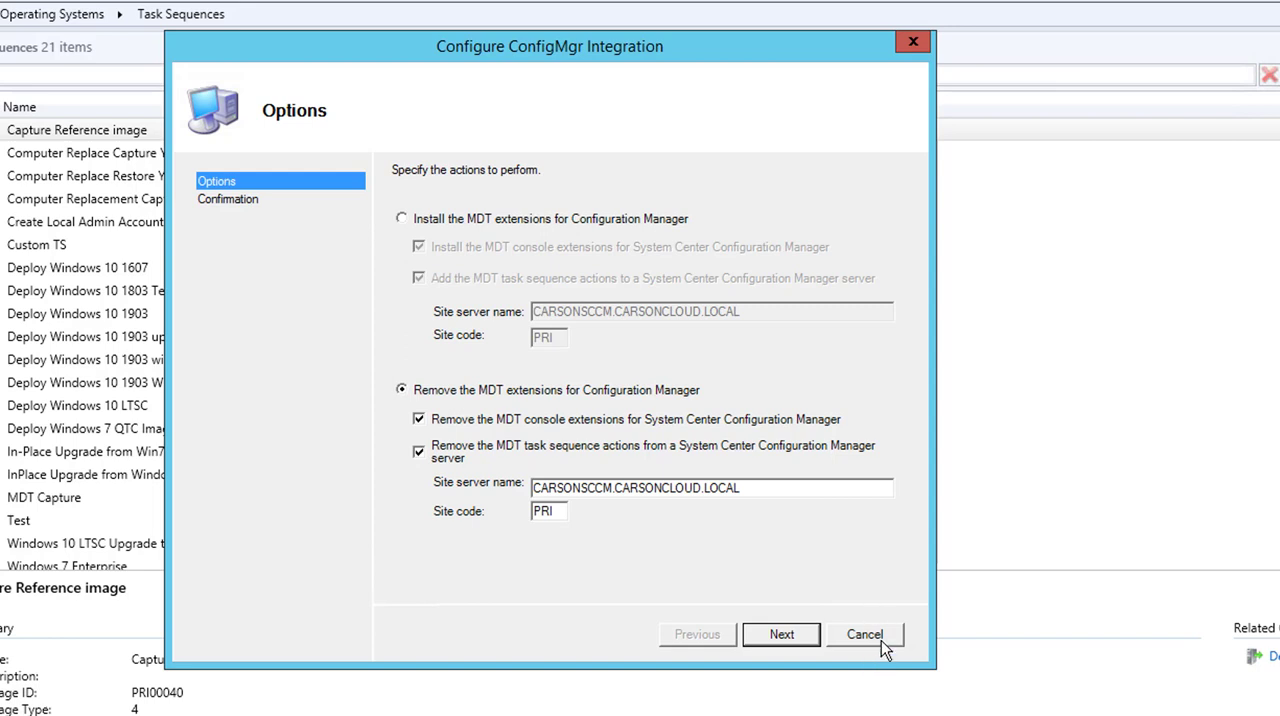
mouse_move(900, 602)
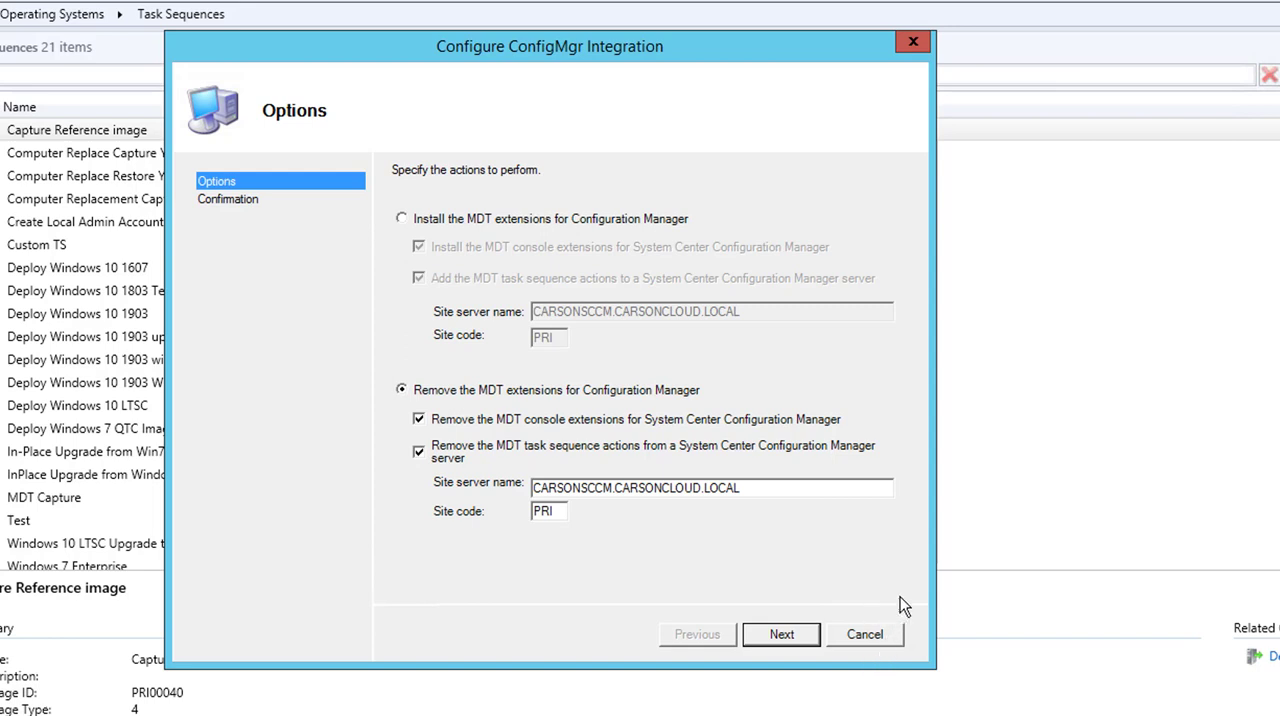
mouse_move(896, 596)
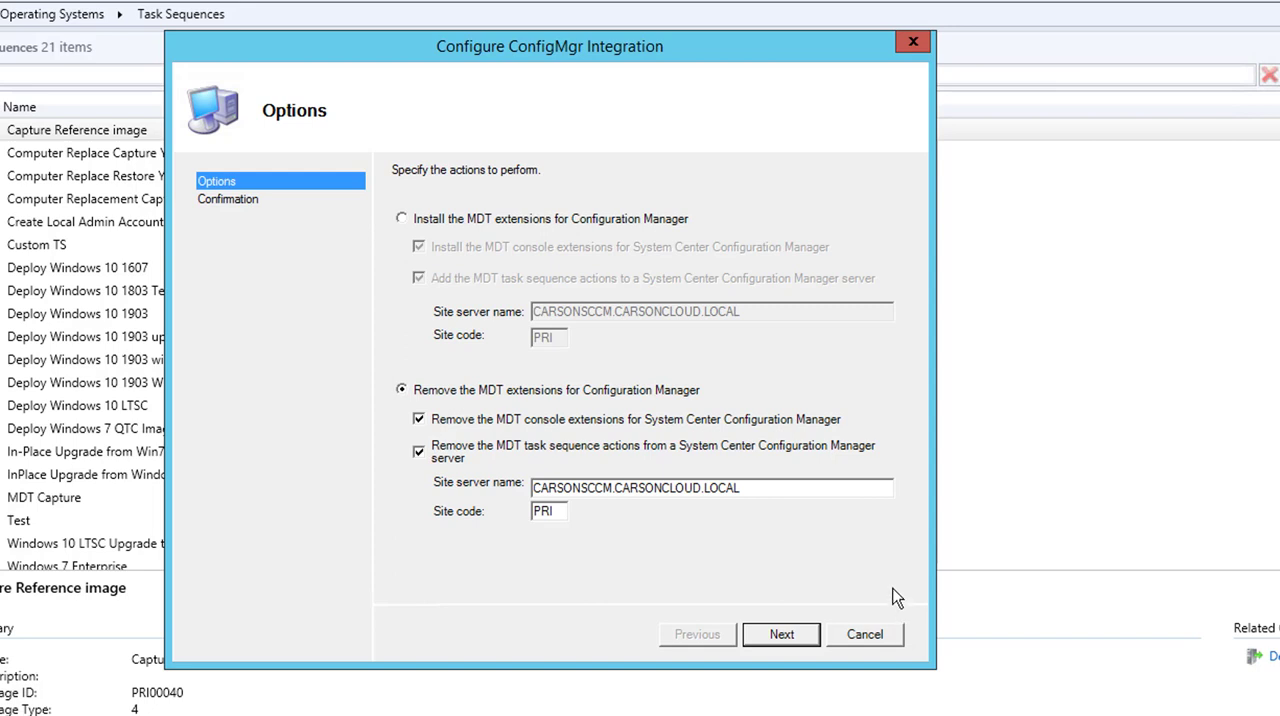
mouse_move(890, 636)
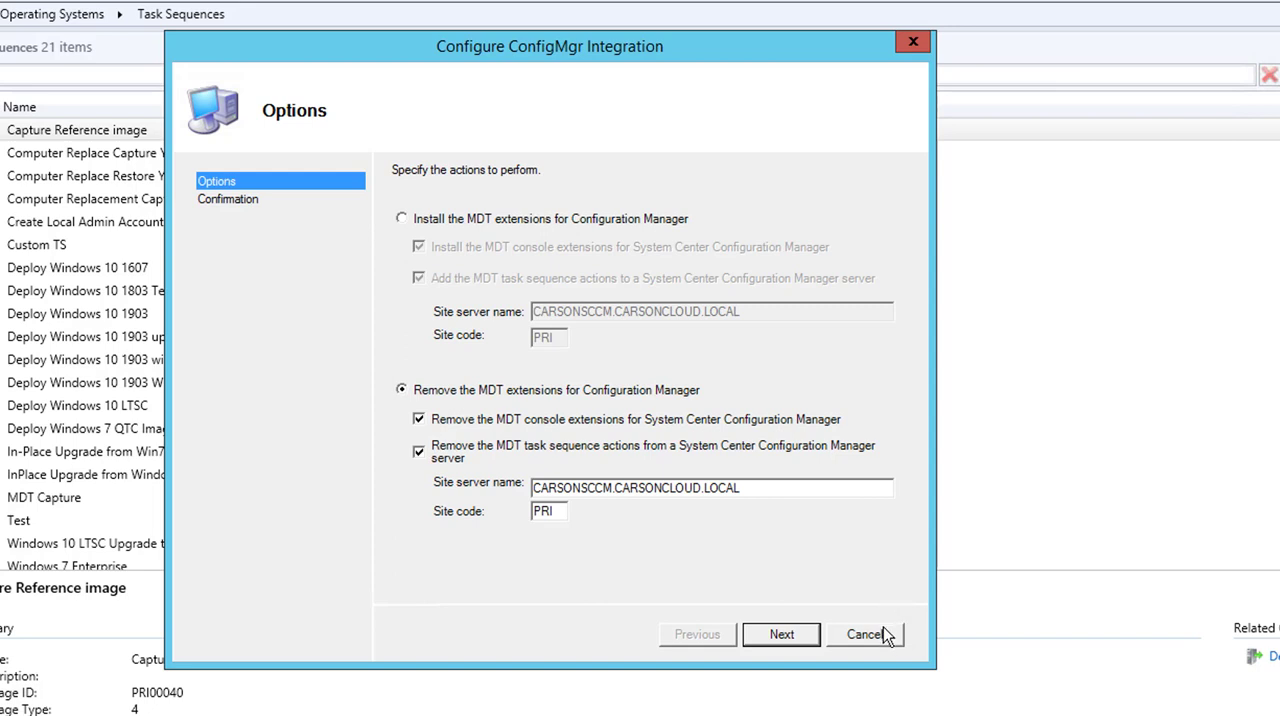
click(866, 634)
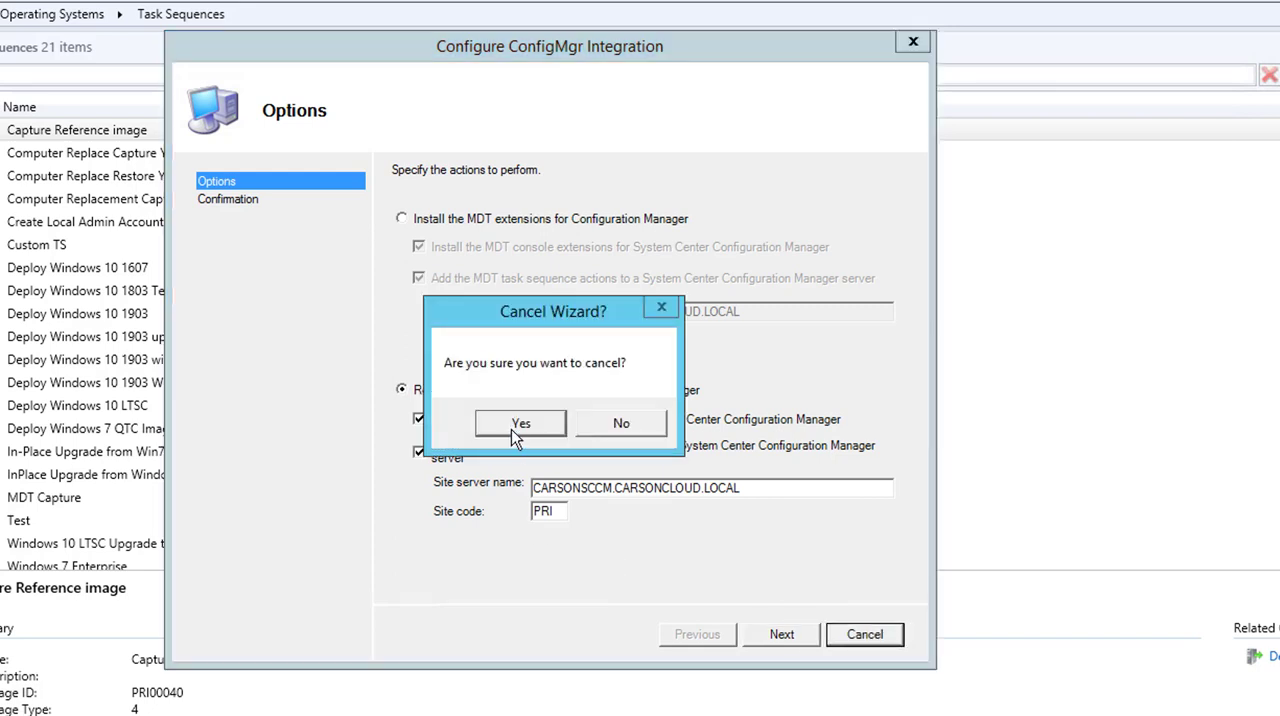
click(520, 424)
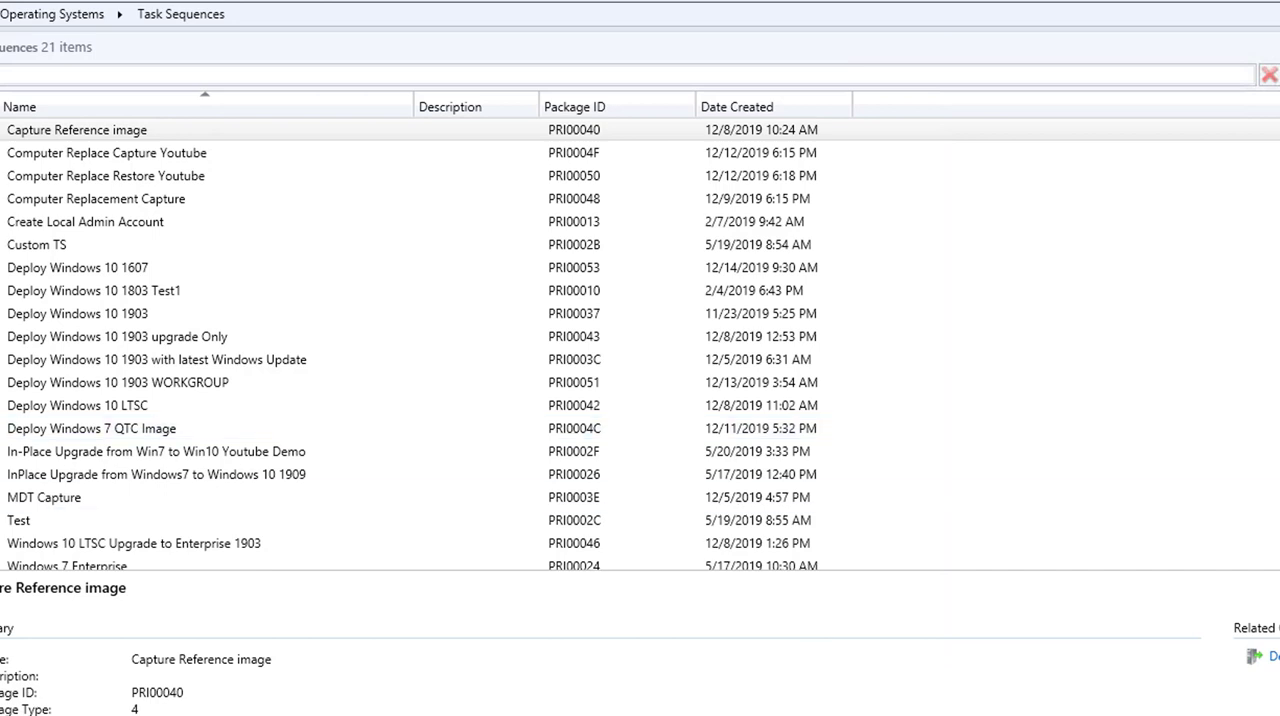